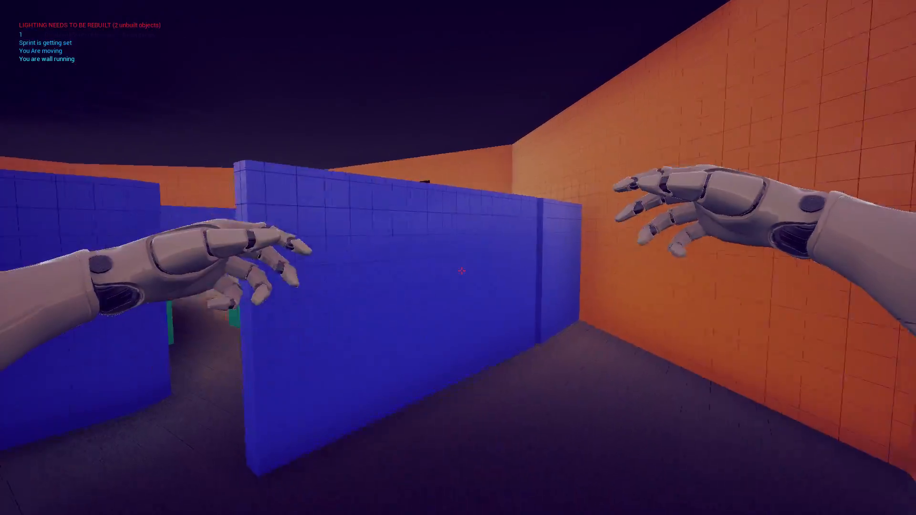
mouse_move(458, 270)
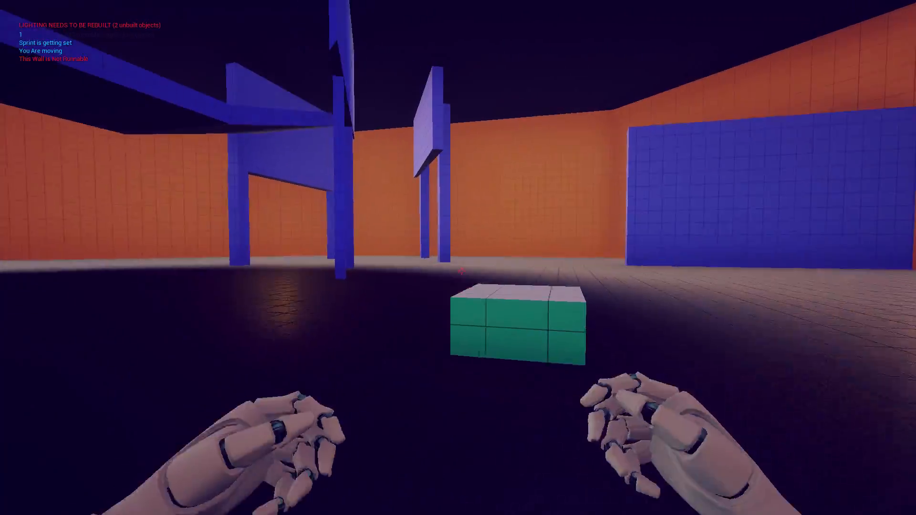
mouse_move(458, 257)
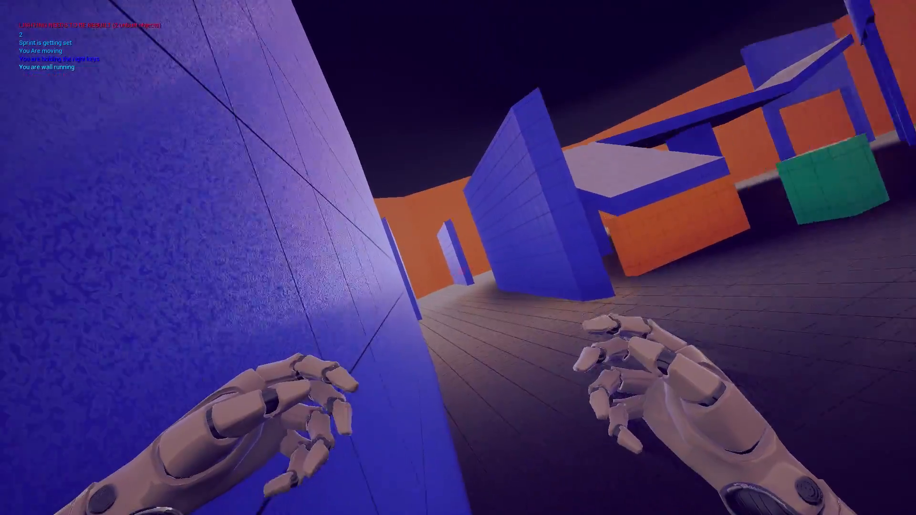
mouse_move(458, 257)
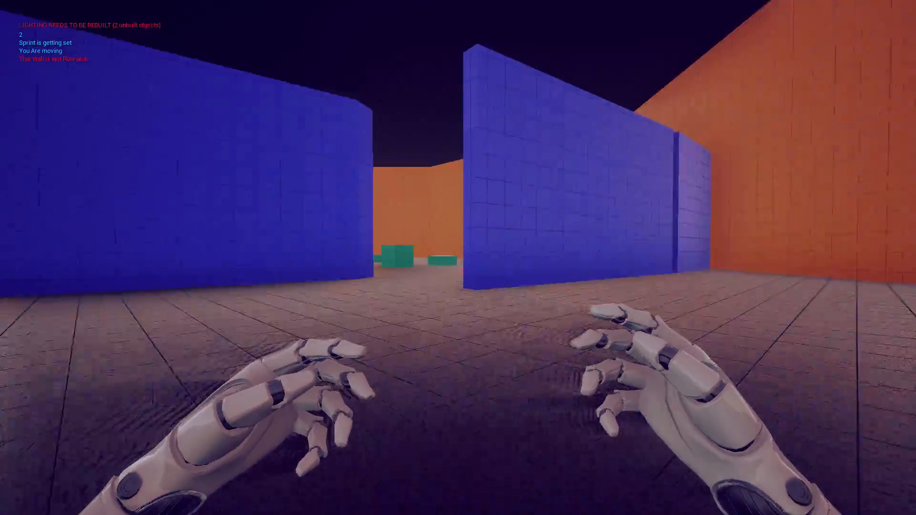
mouse_move(458, 268)
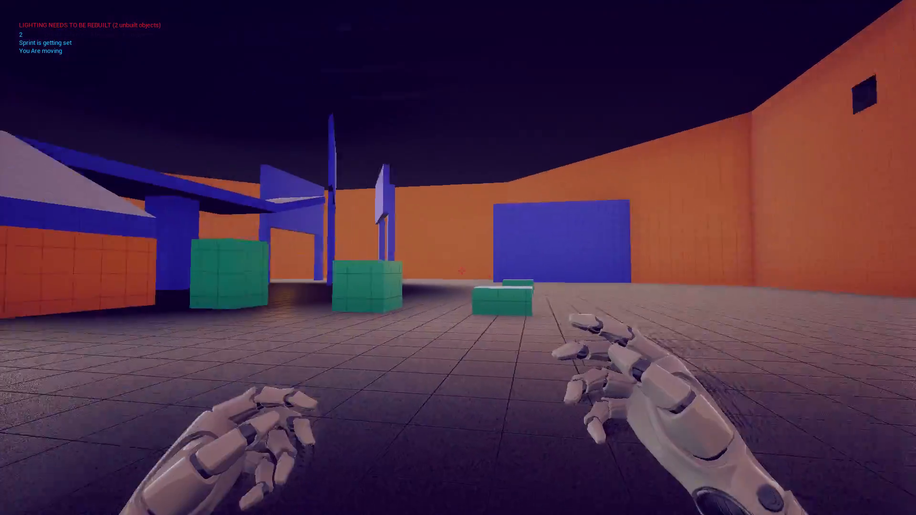
mouse_move(458, 269)
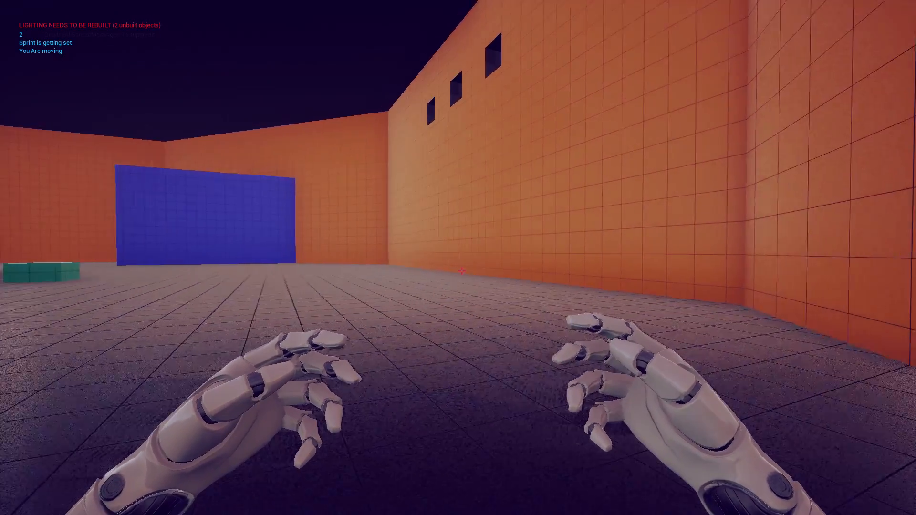